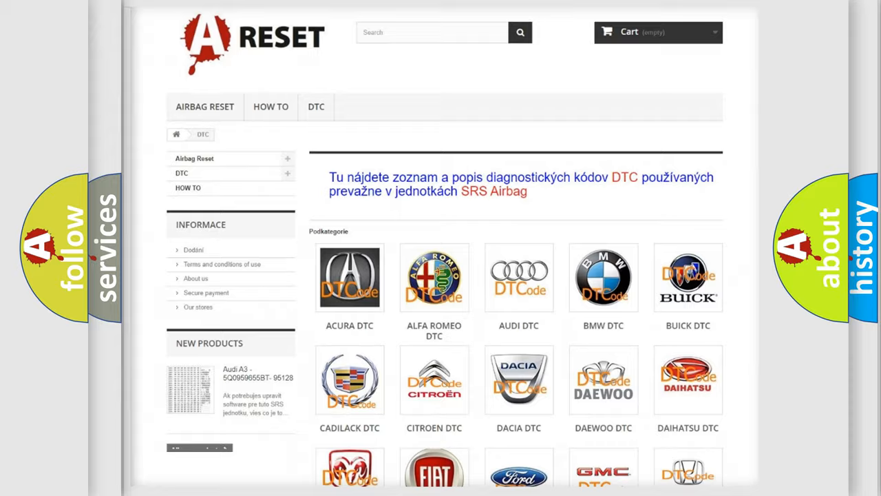
{"action": "scroll", "scroll_direction": "down", "scroll_amount": 3}
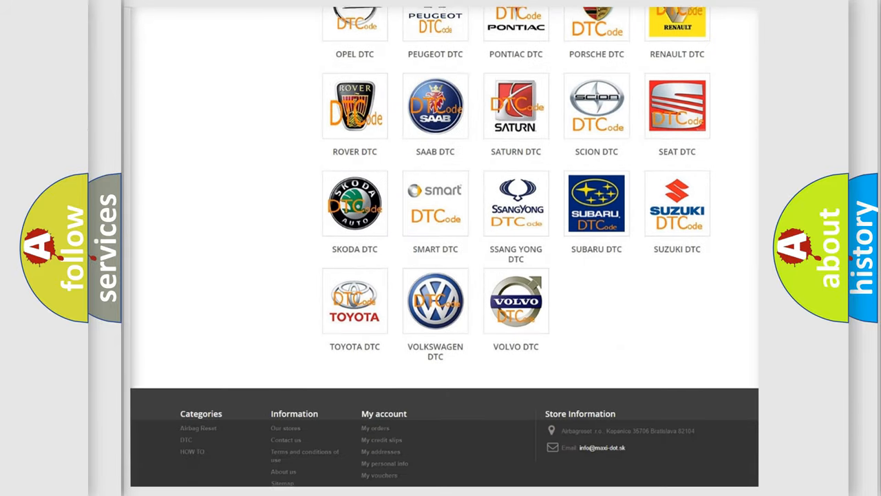
{"action": "scroll", "scroll_direction": "down", "scroll_amount": 3}
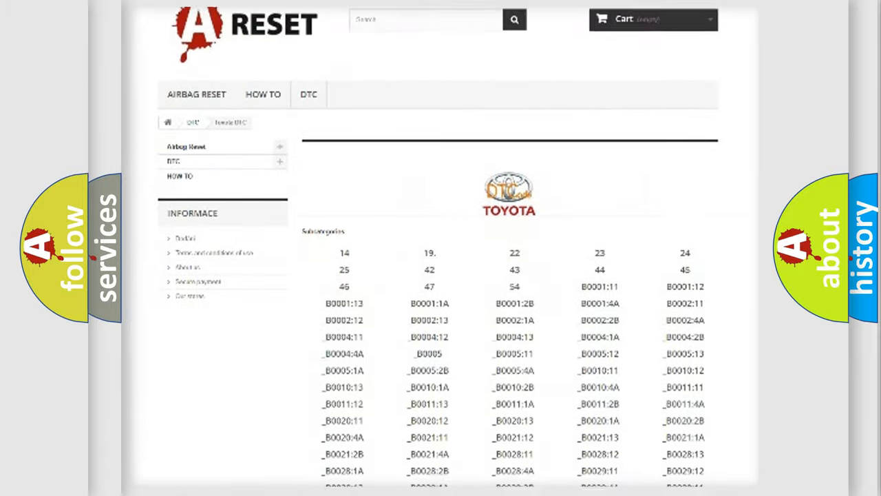
{"action": "scroll", "scroll_direction": "down", "scroll_amount": 3}
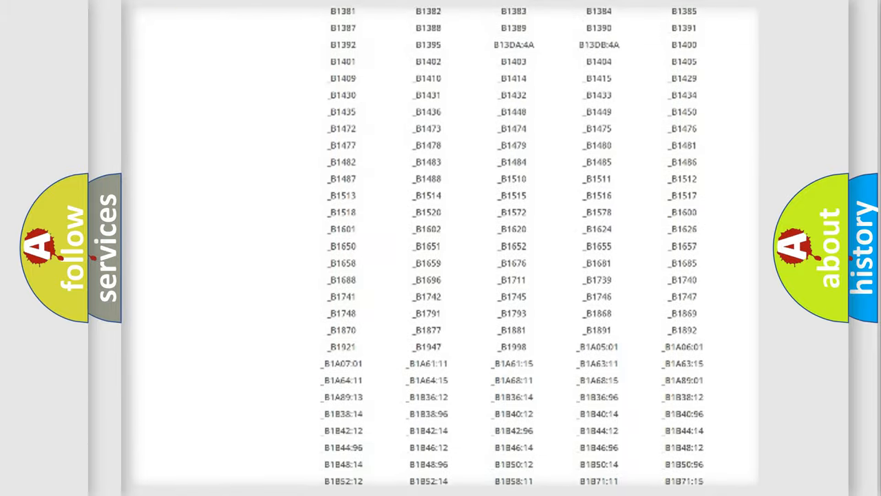